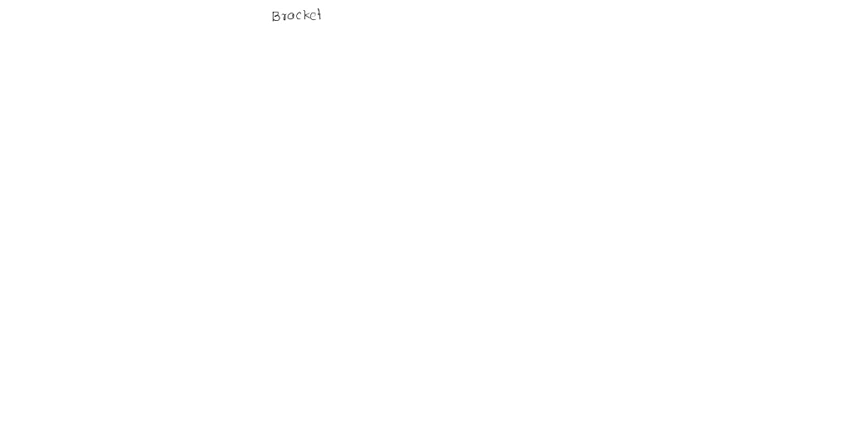
- Handwrite the title 'Bracket connection - Type 1' and draw the column's vertical edge lines
text(connection -)
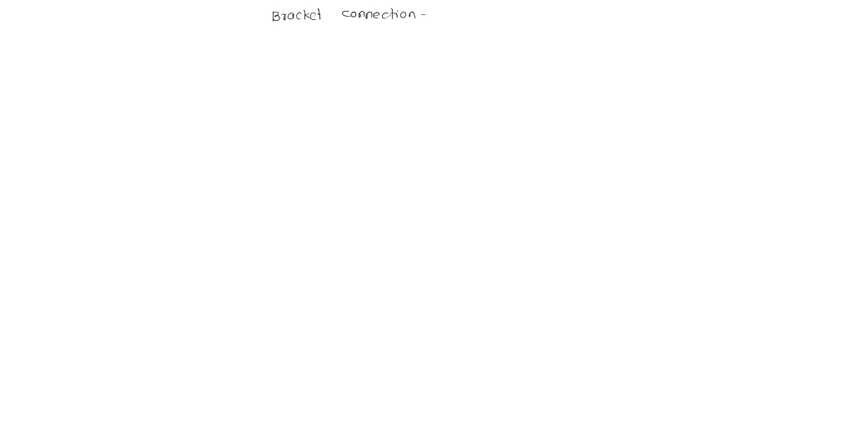
text(Typ)
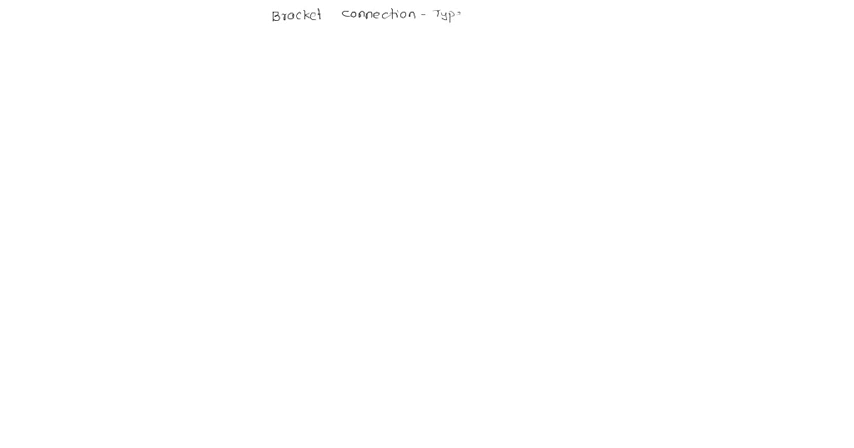
text(Type 1)
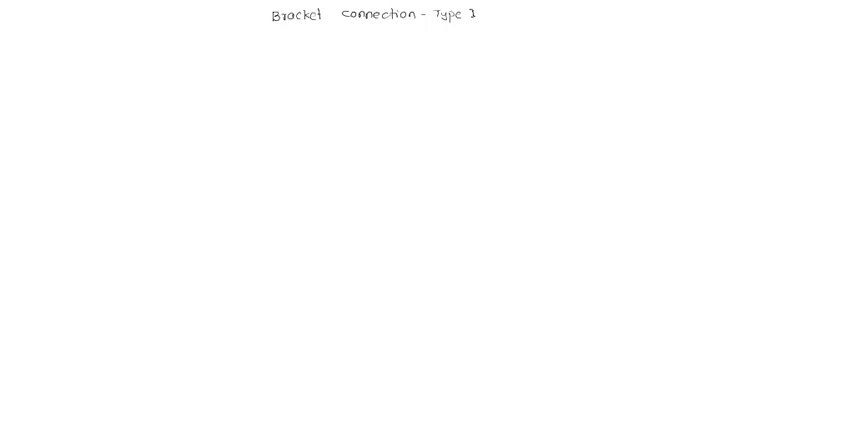
drag(155, 53, 155, 182)
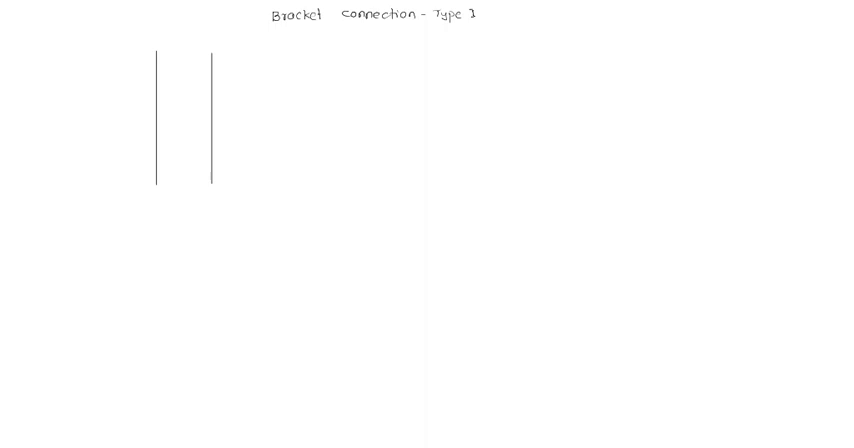
- Draw wavy break lines across both column ends and two dashed hidden lines inside
drag(155, 182, 210, 182)
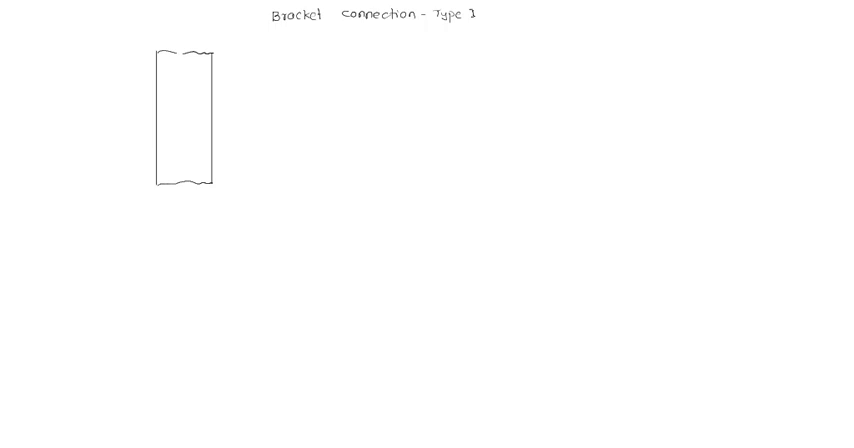
drag(185, 145, 185, 172)
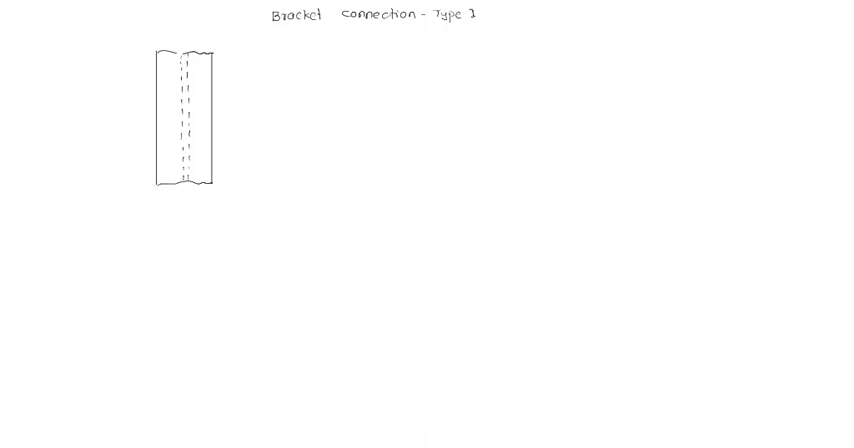
- Draw the bracket plate edge, remove the misdrawn line, and redraw the plate outline
drag(160, 100, 272, 100)
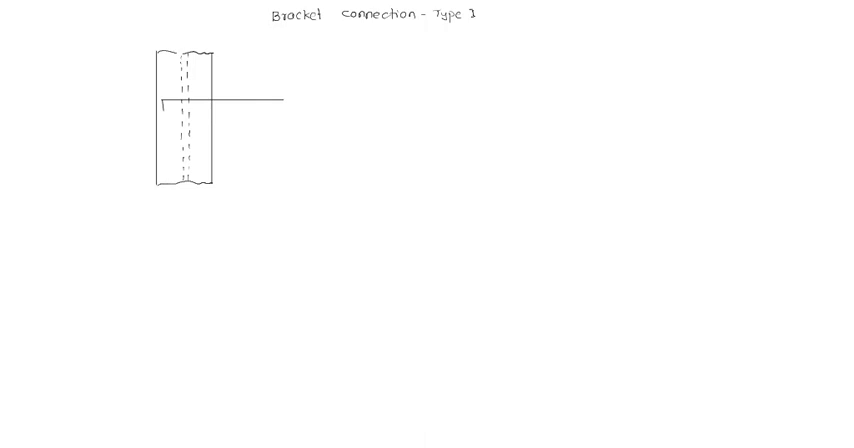
drag(162, 103, 162, 128)
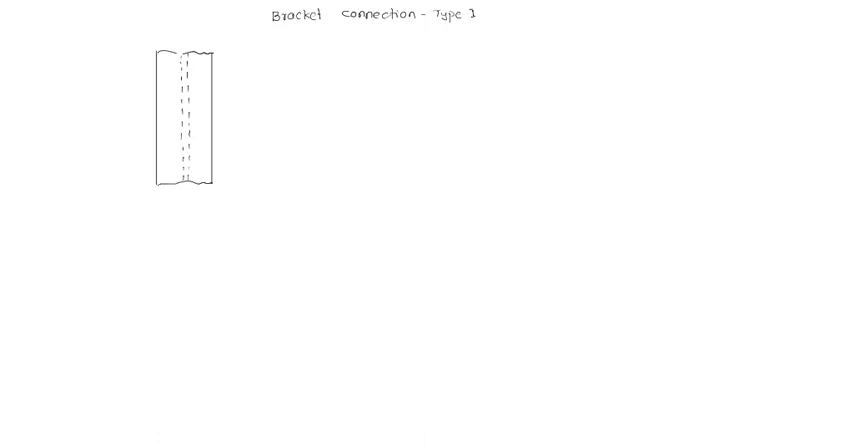
drag(168, 100, 270, 100)
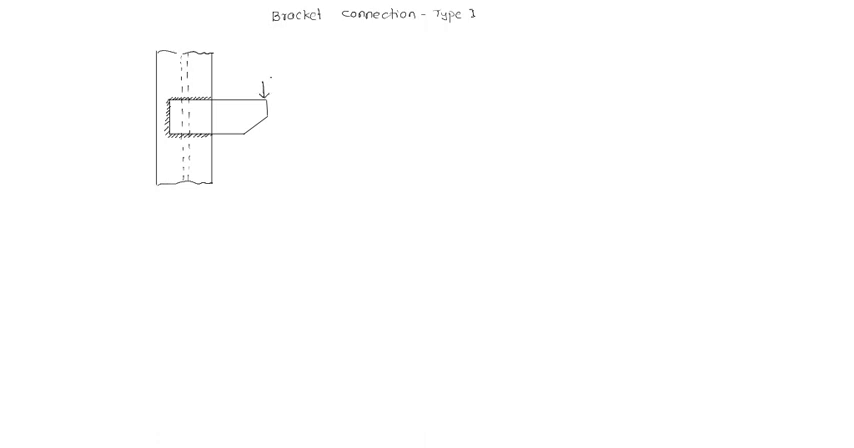
- Label the load P, depth d, width a and eccentricity e0 on the bracket
text(P)
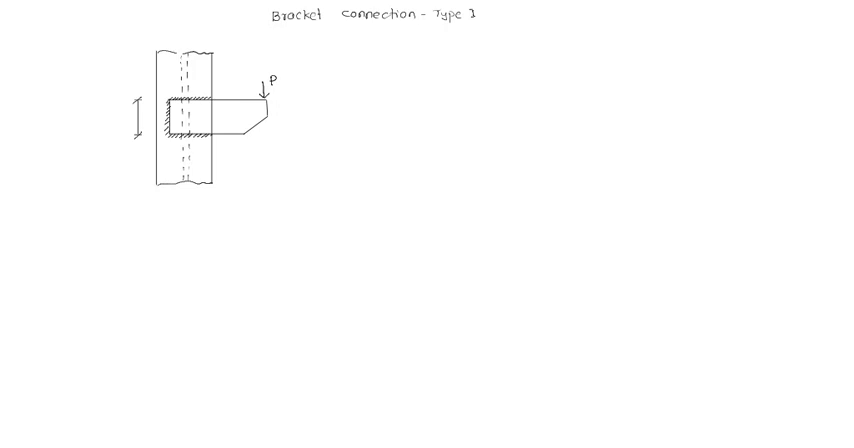
text(d)
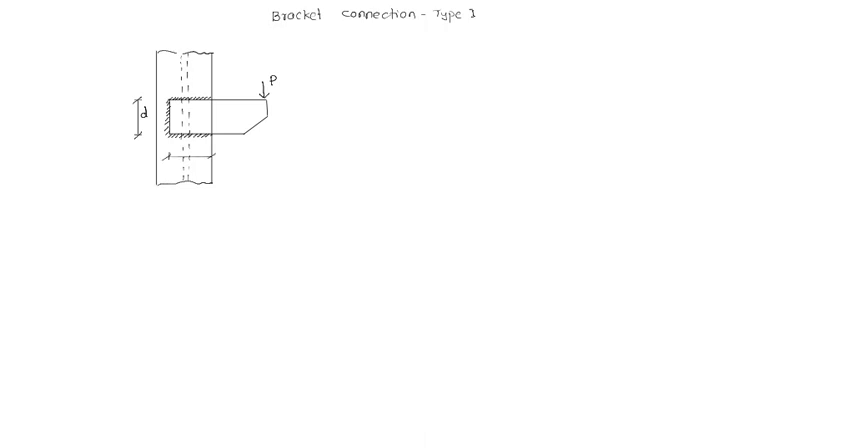
text(a)
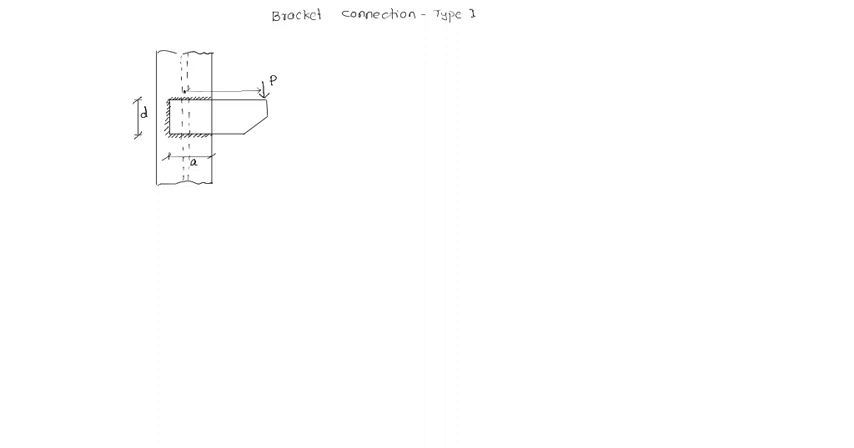
text(e)
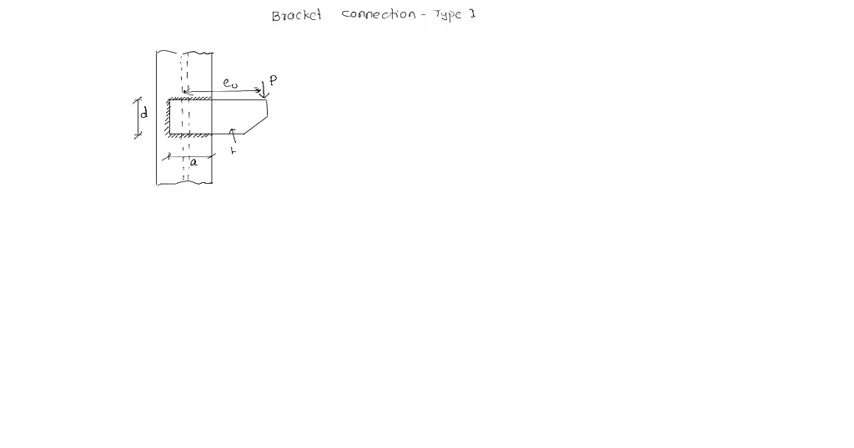
- Write 'bracket plate.' at the leader arrow and begin the C-shaped weld outline
text(brack)
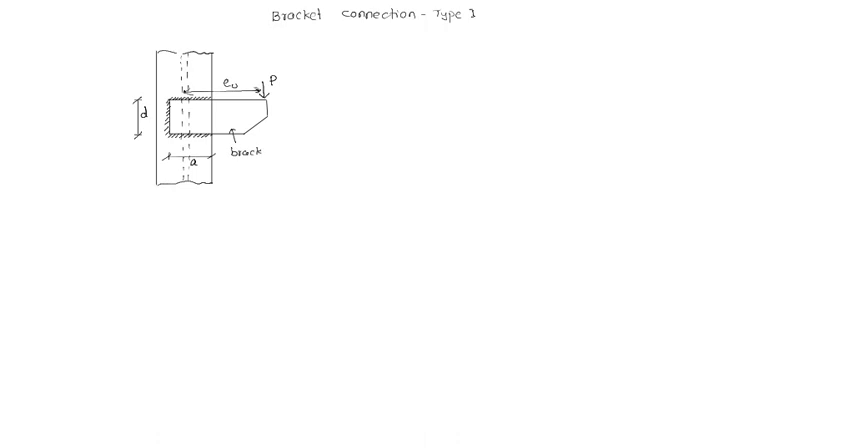
text(et plc)
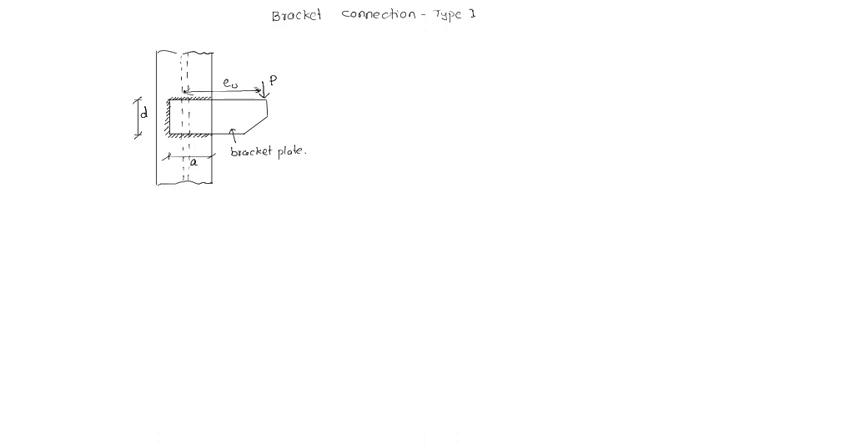
drag(367, 99, 407, 99)
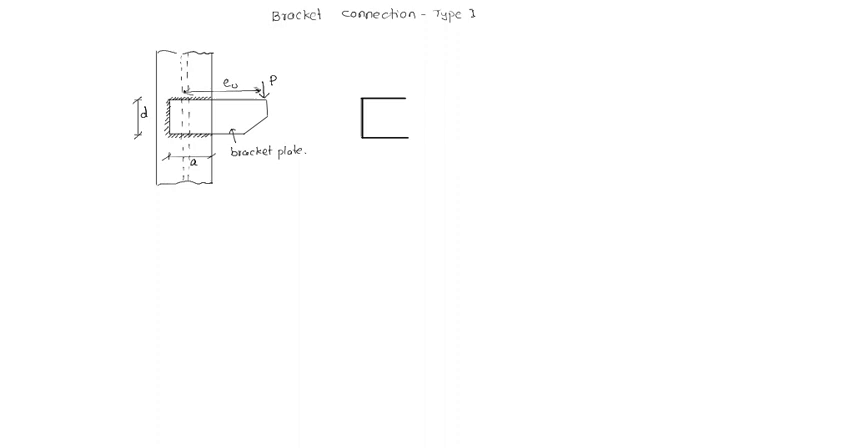
- Draw load P at eccentricity e0 above the C-shaped weld and mark centroid CG
click(383, 117)
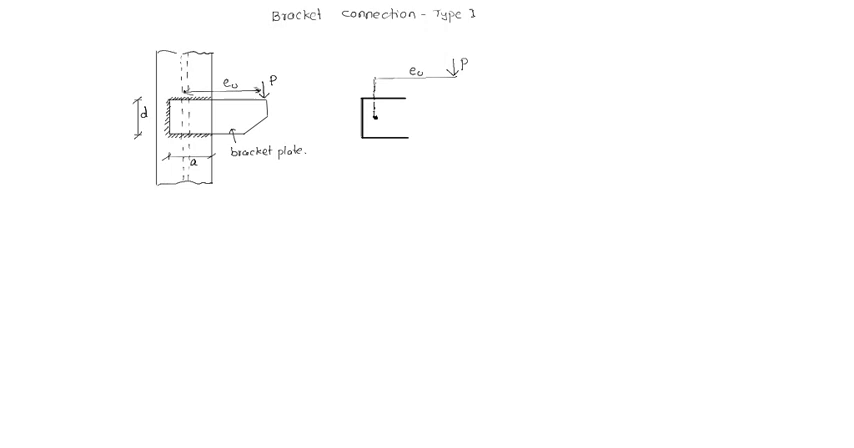
text(cg)
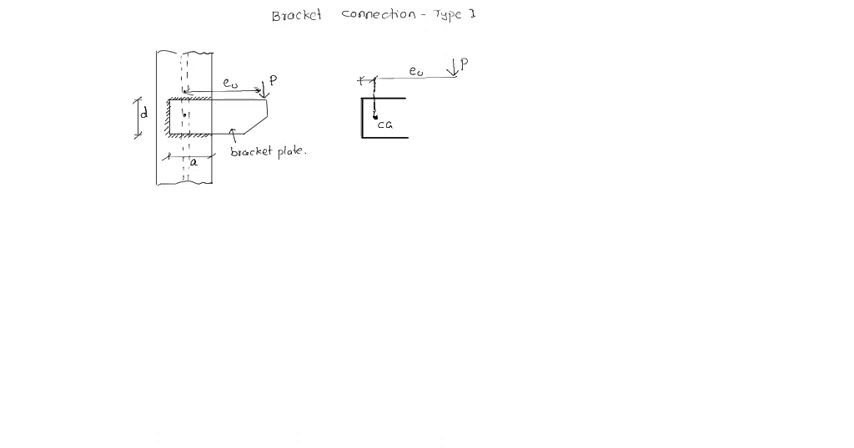
- Add x̄, the opposing P pair forming M = Pe0, and radius r from CG
text(x̄)
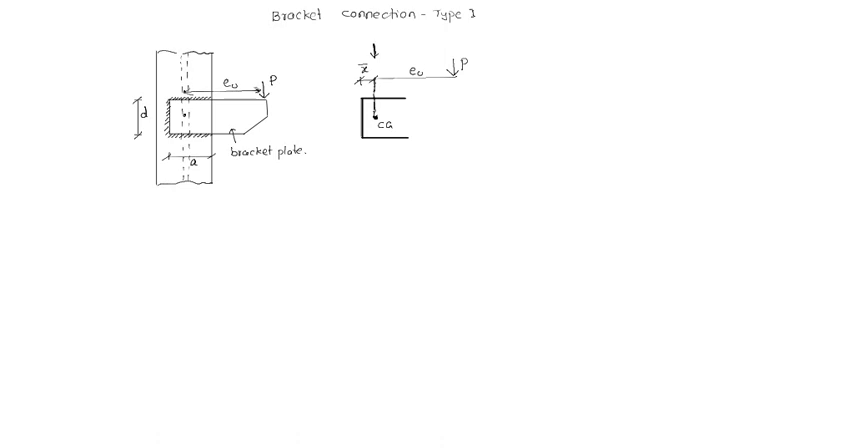
text(P)
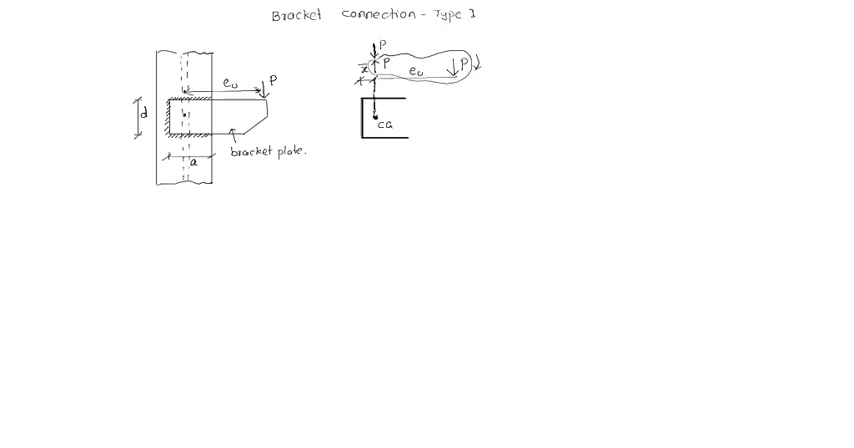
text(11-)
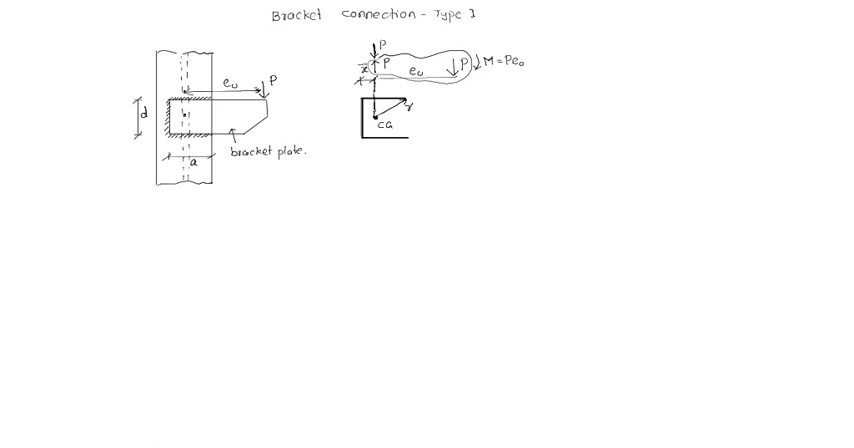
- Write 'Direct shear stress, q1 = load / effective area of weld' and begin '= P'
text(Dn)
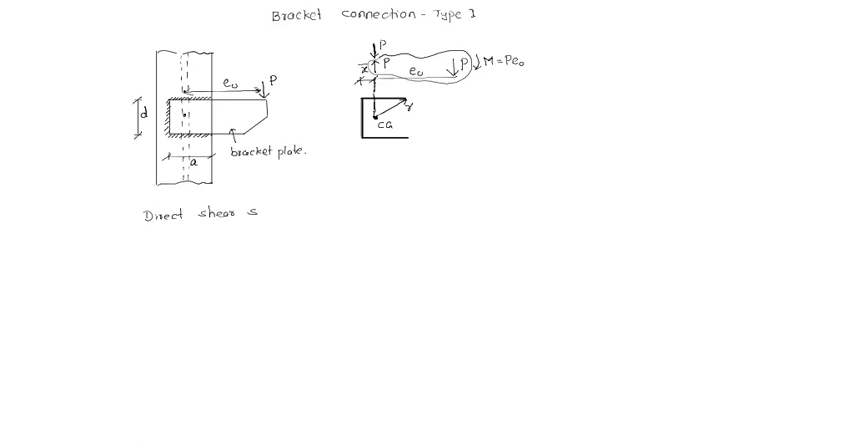
text(tress)
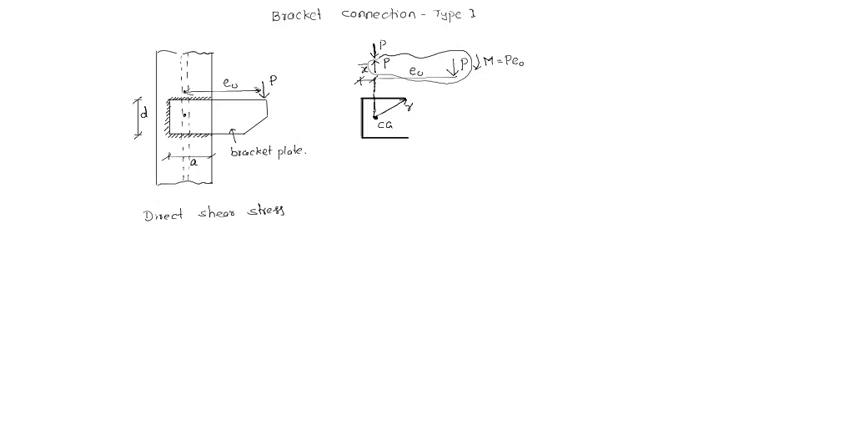
text(, q_1 =)
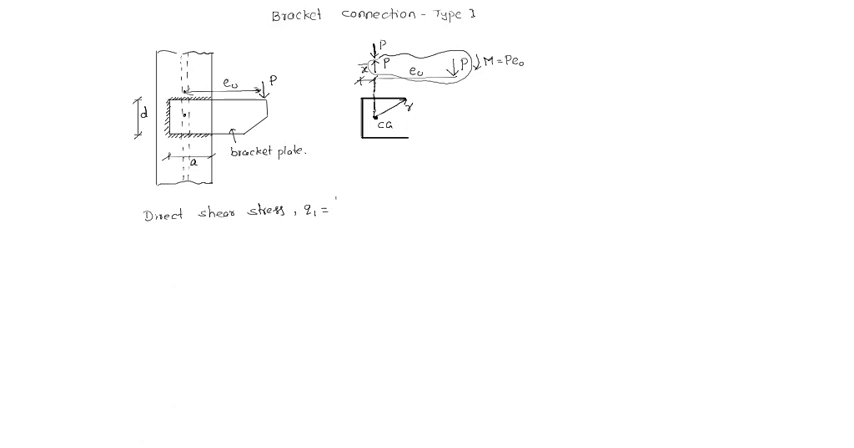
text(load)
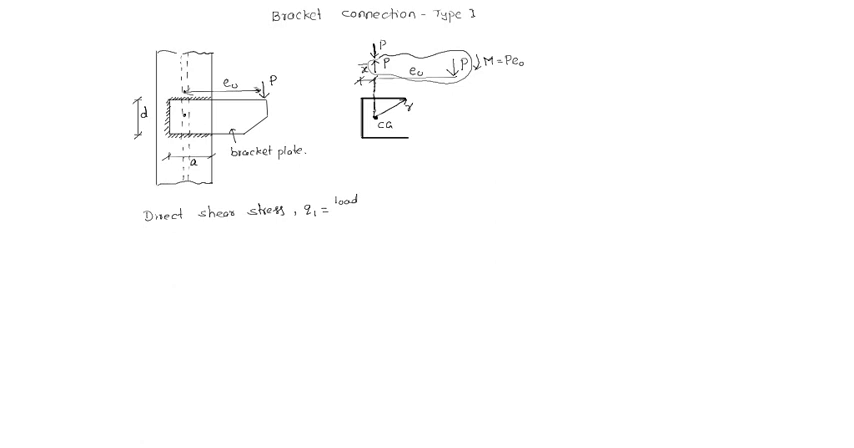
text(effective -)
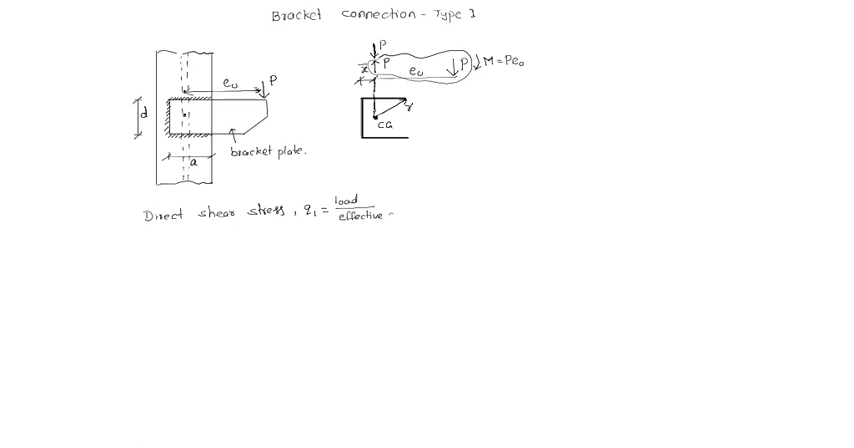
text(ara)
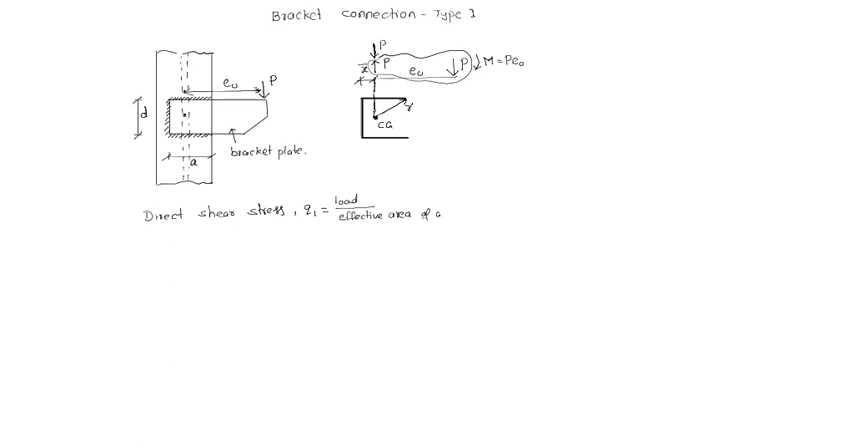
text(weld)
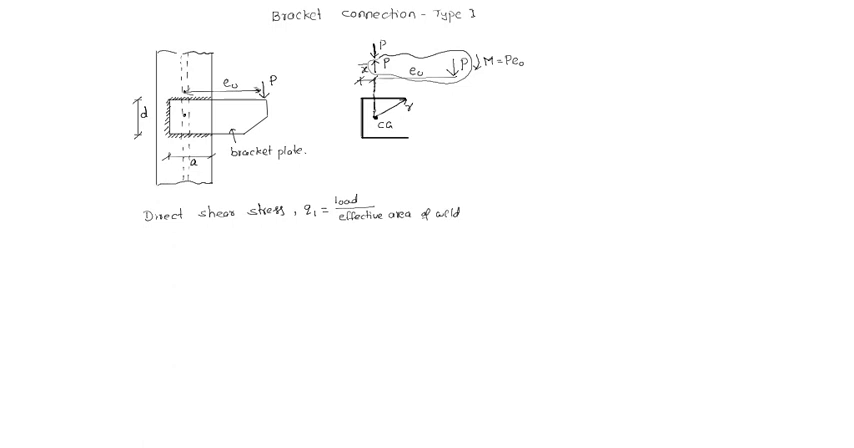
text(= P)
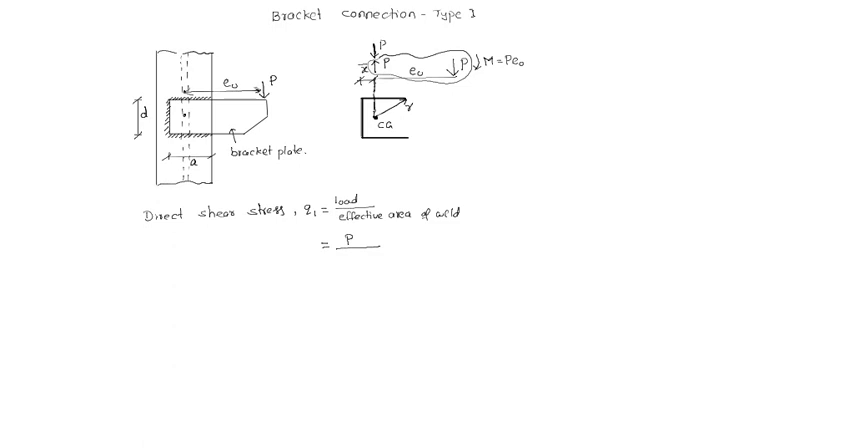
- Write the denominator 2a+d under P for the direct shear stress
text(2)
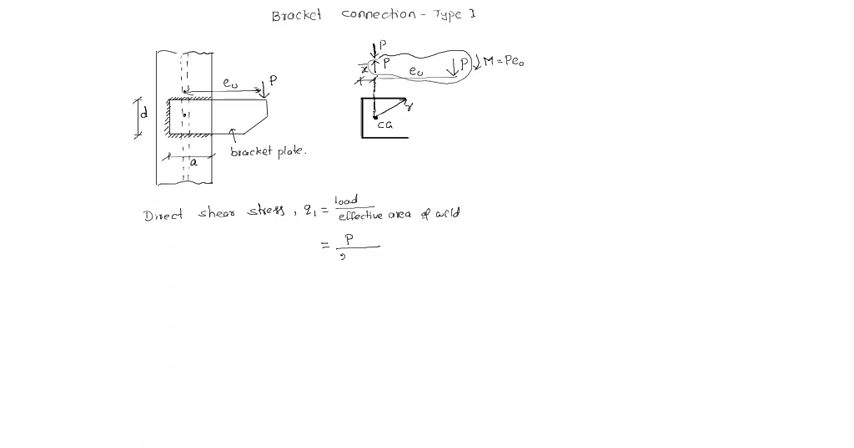
text(2a+d)tt)
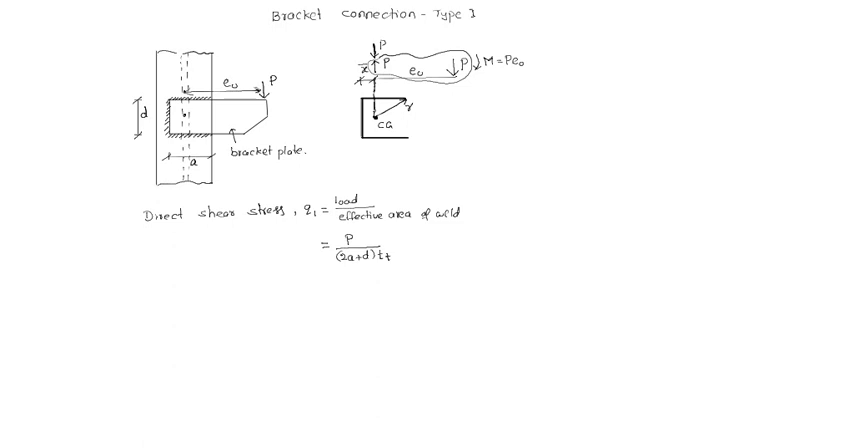
- Finish q1 = P/(2a+d)tt and write 'shear stress due to twisting moment, q2 ='
text(shear str)
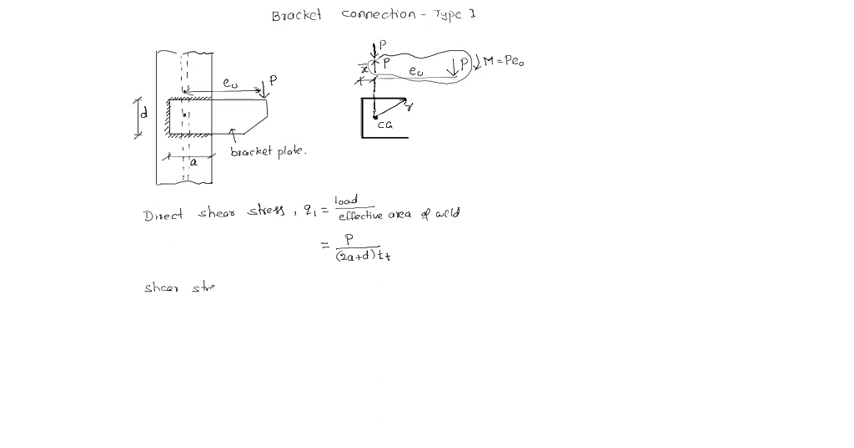
text(due to)
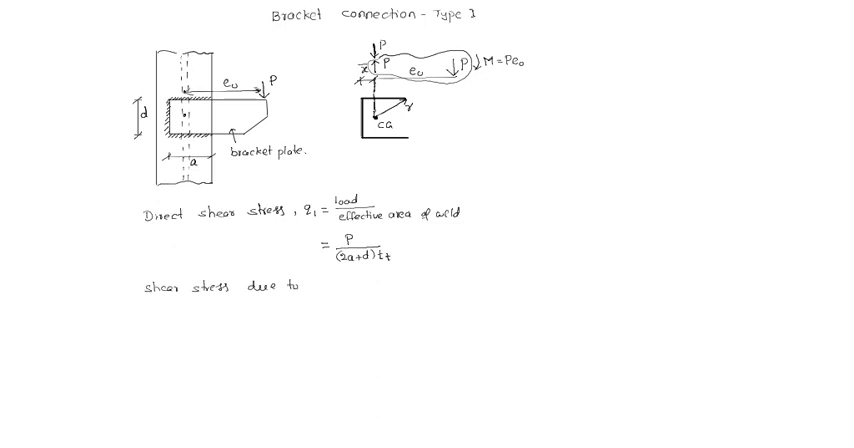
text(twisting)
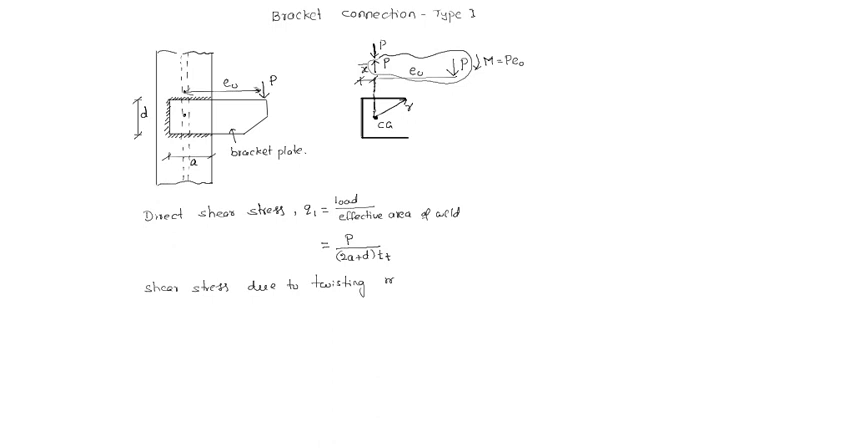
text(moment, q2 =)
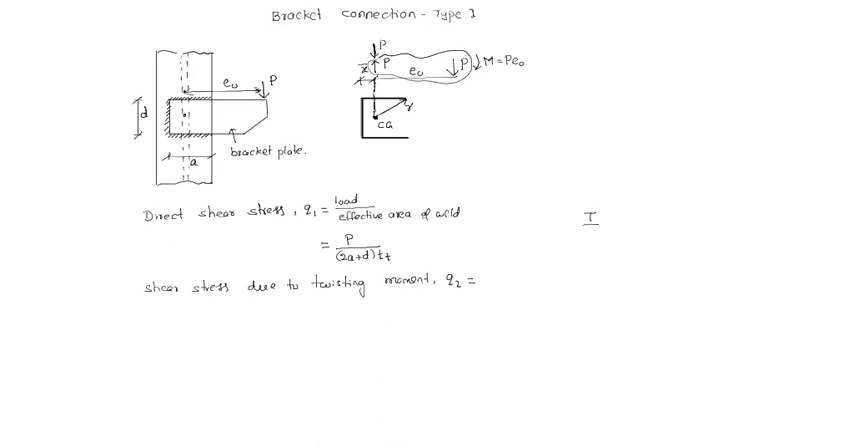
- Write the side relation Pe0/Ip = q/r and the line q2 = Pe0·r / Ip
text(Ip)
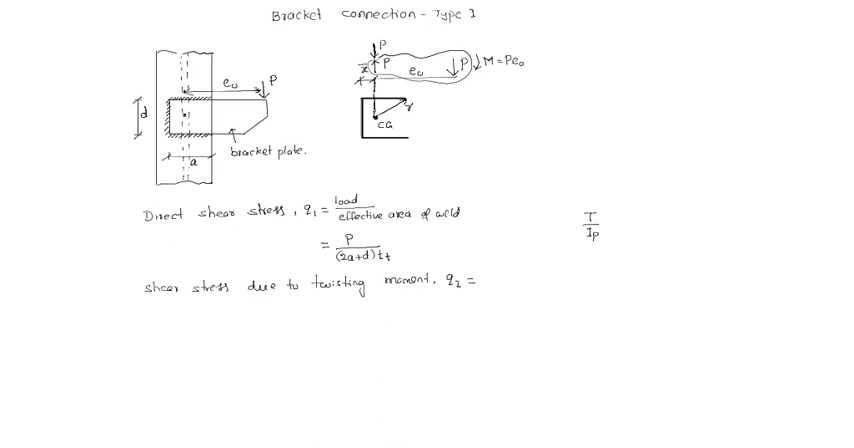
text(= q/r)
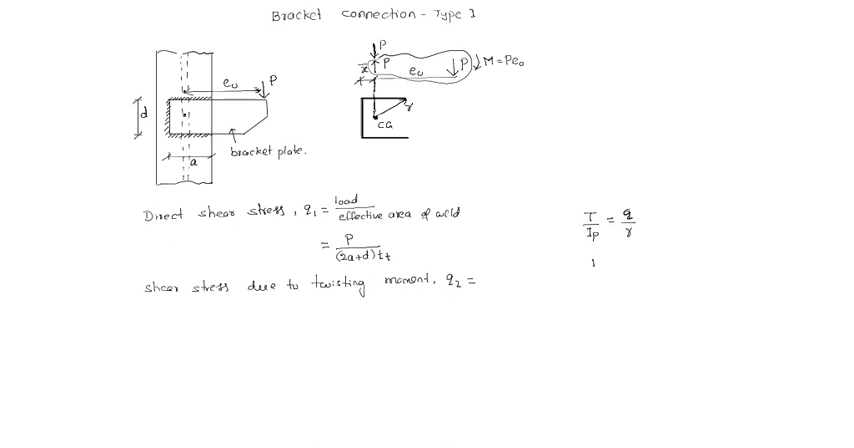
text(Pe0)
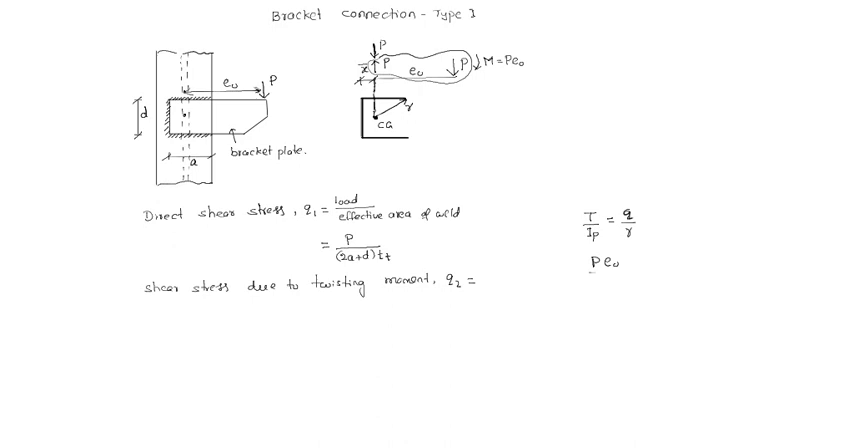
text(Ip =)
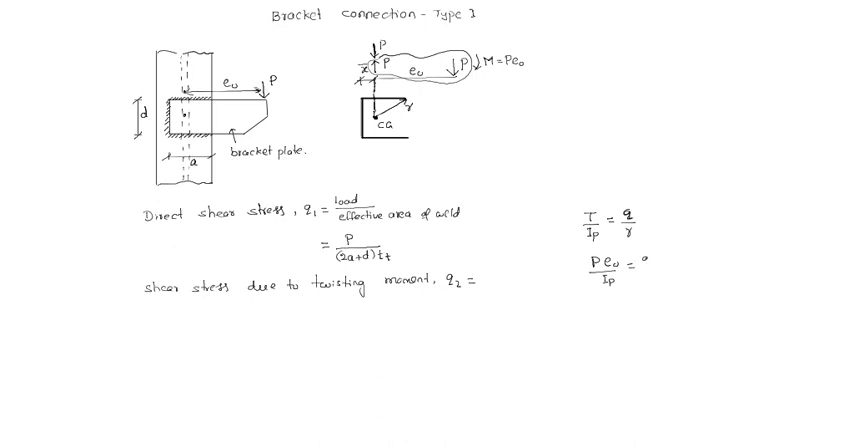
text(q/r)
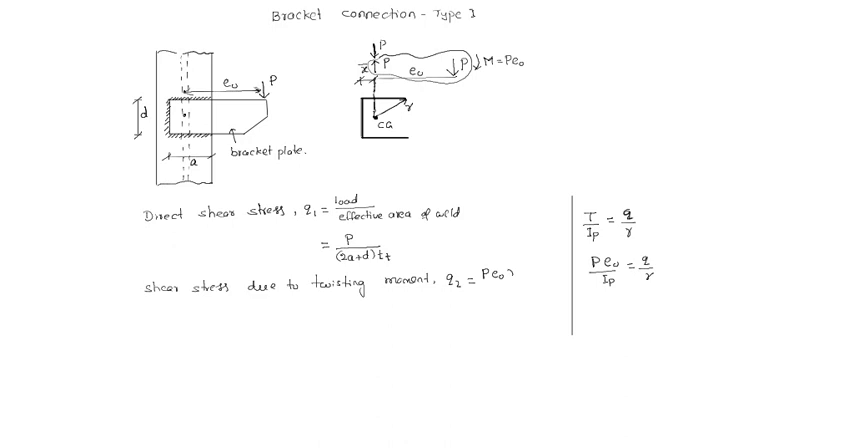
text(r/1)
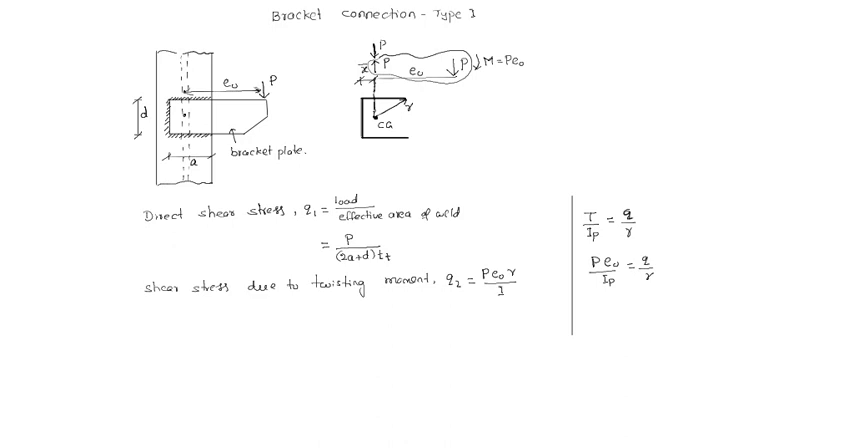
text(Ip)
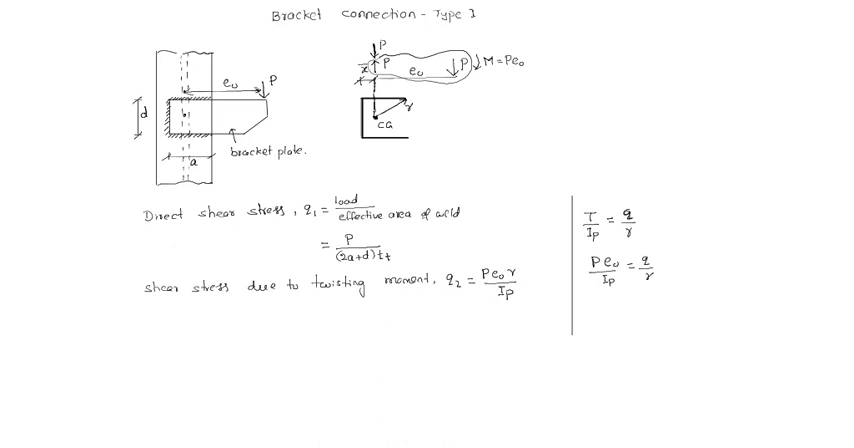
- Write 'resultant shear stress, qR = √(q1² + q2² + 2q1q2 cosθ)' and mark θ beside r
text(resu)
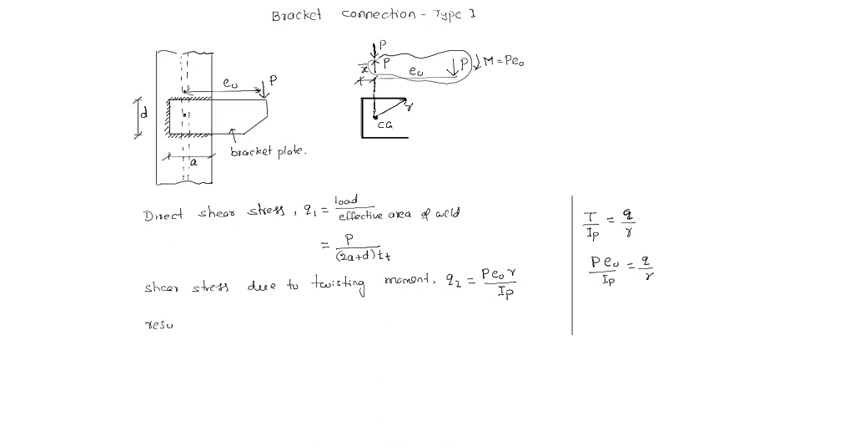
text(ltant)
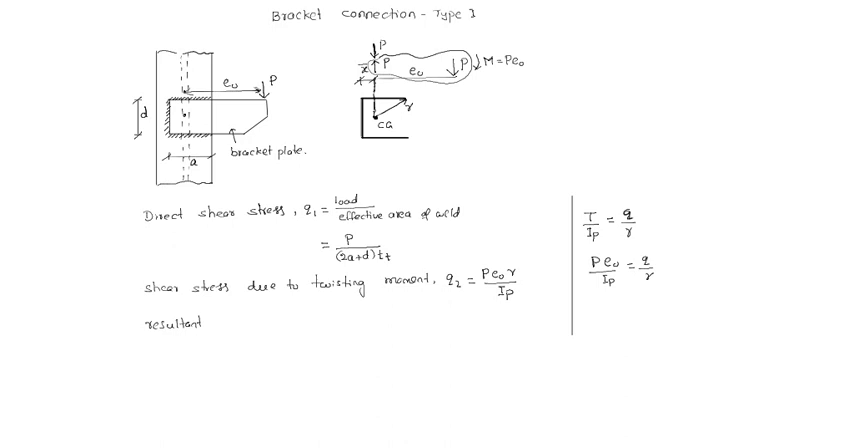
text(sh)
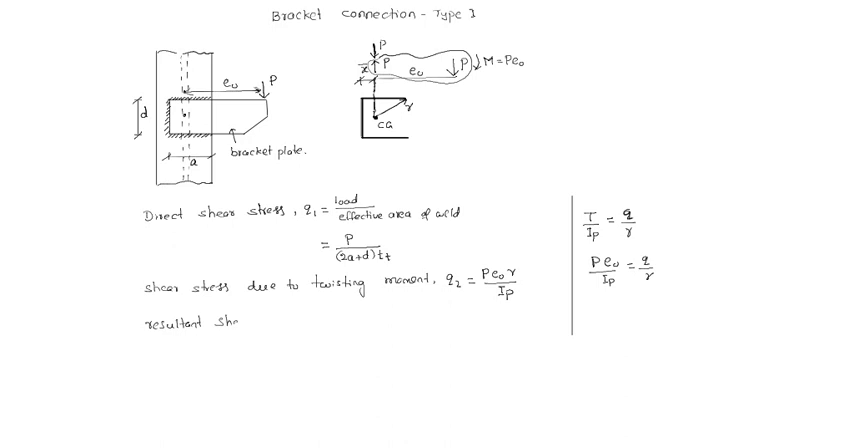
text(shear str)
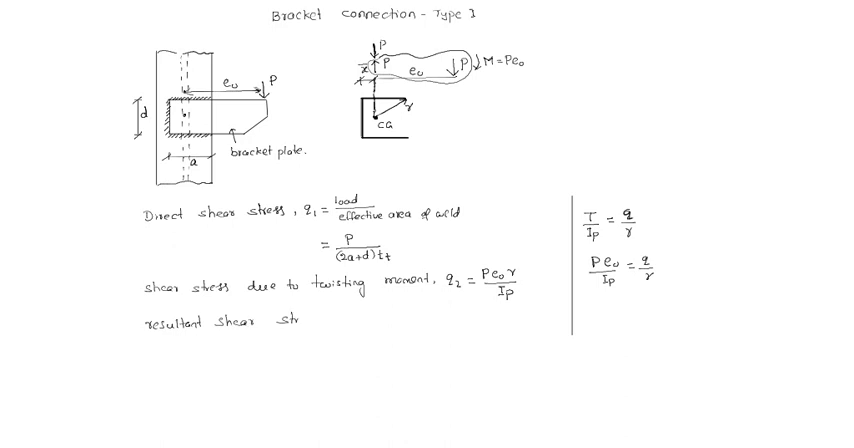
text(stress,)
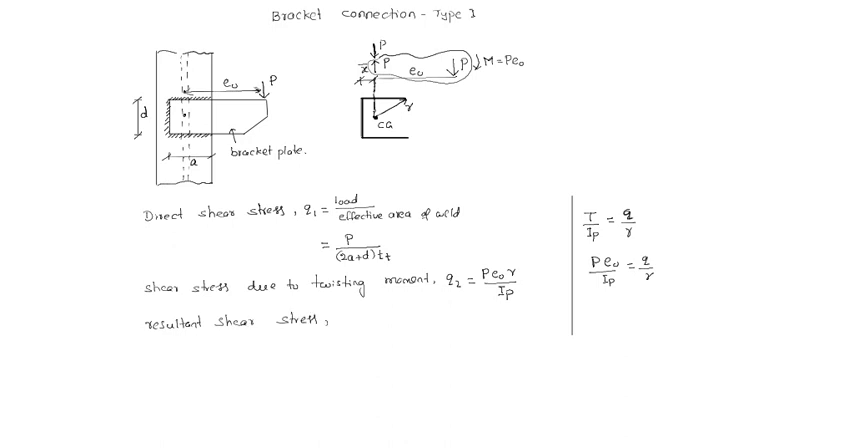
text(qR -)
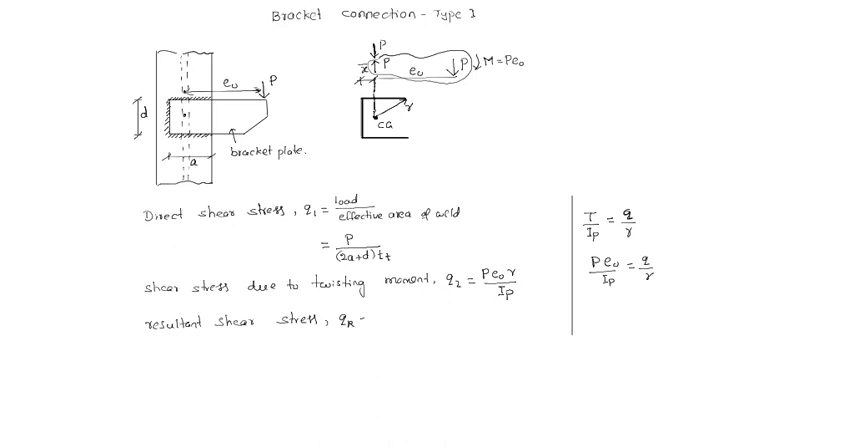
text(= 1)
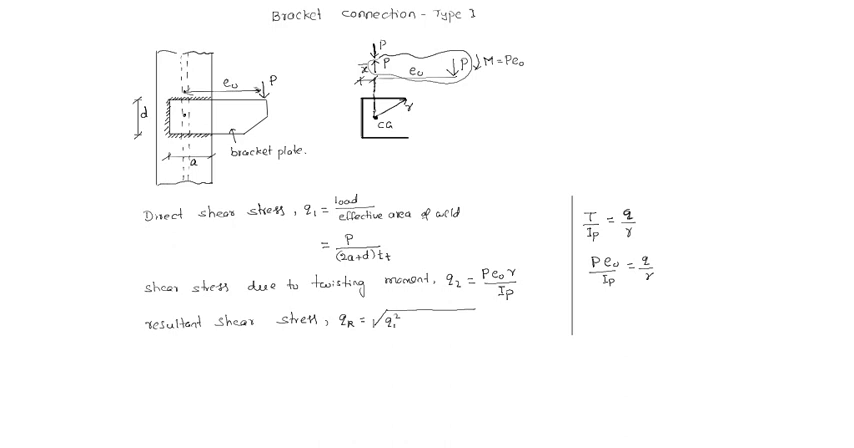
text(+q_2^2)
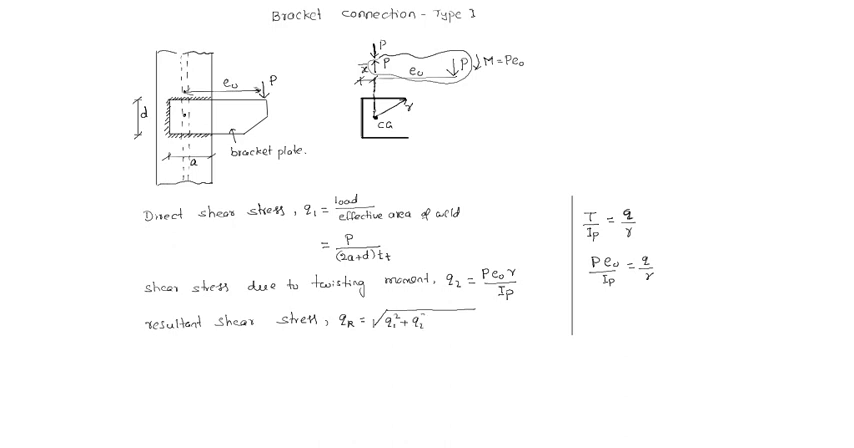
text(+2q_1q_2 cos)
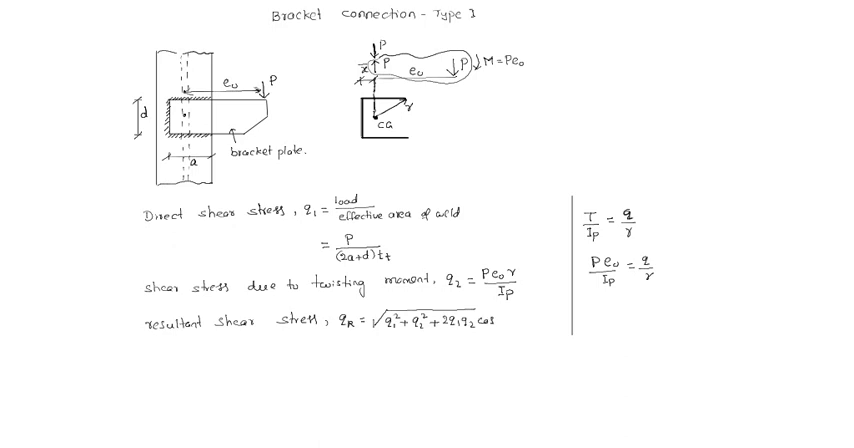
text(θ)
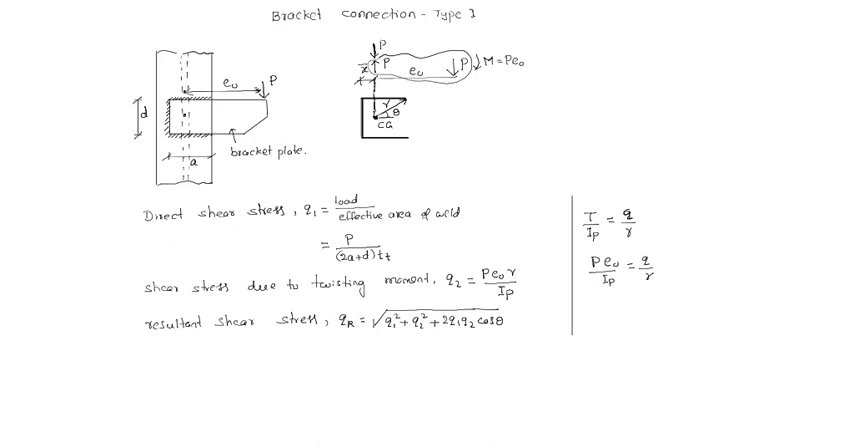
- Write 'The resultant shear stress, qR ≤ fwd' below the resultant formula
text(Th)
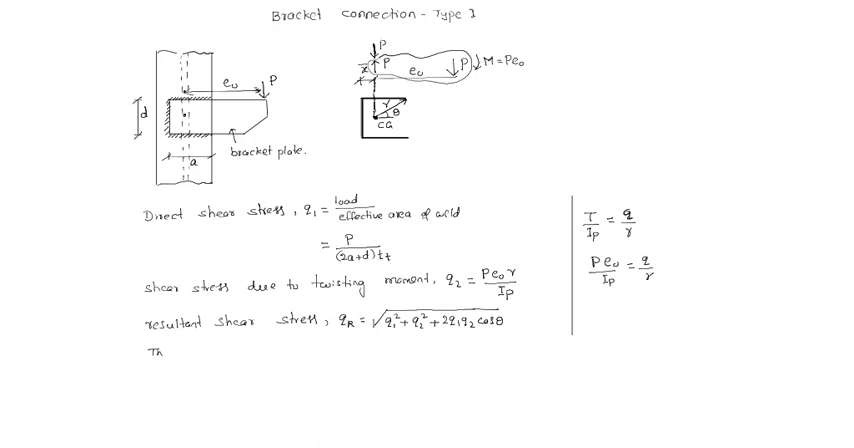
text(resultant)
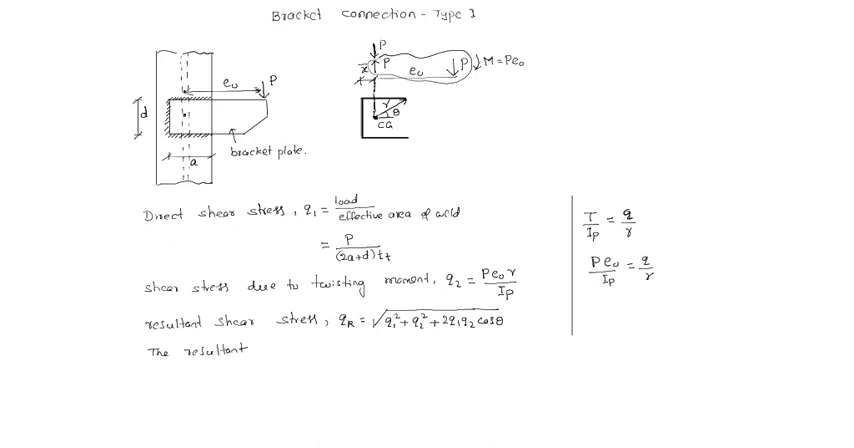
text(shear stress, q,)
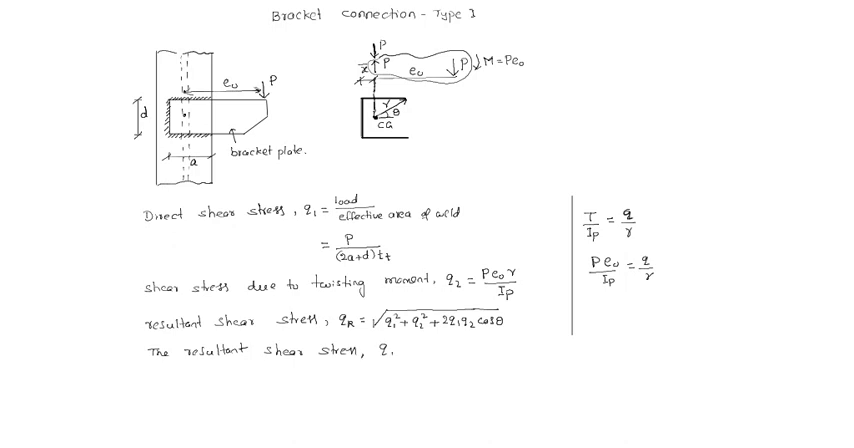
text(R <)
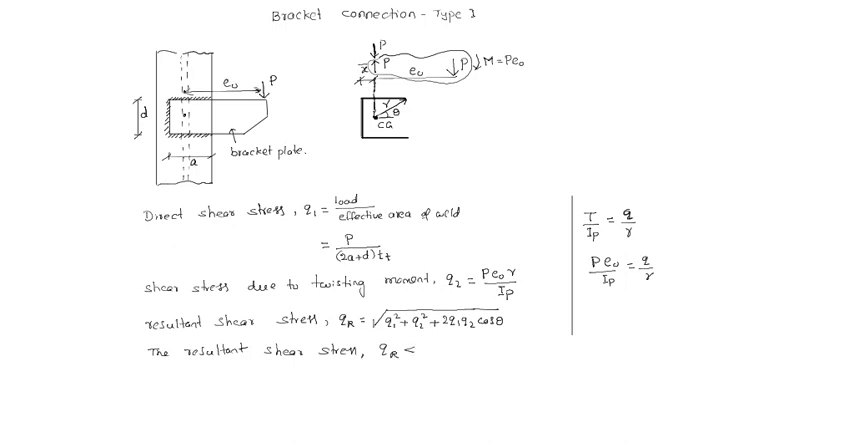
text(f)
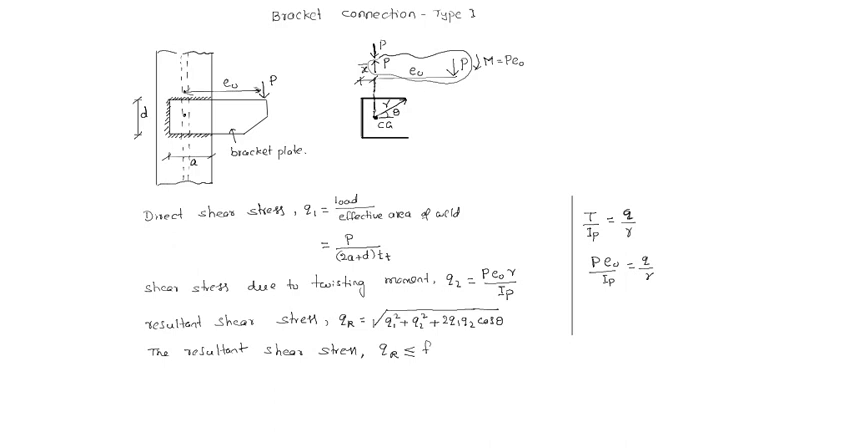
text(s)
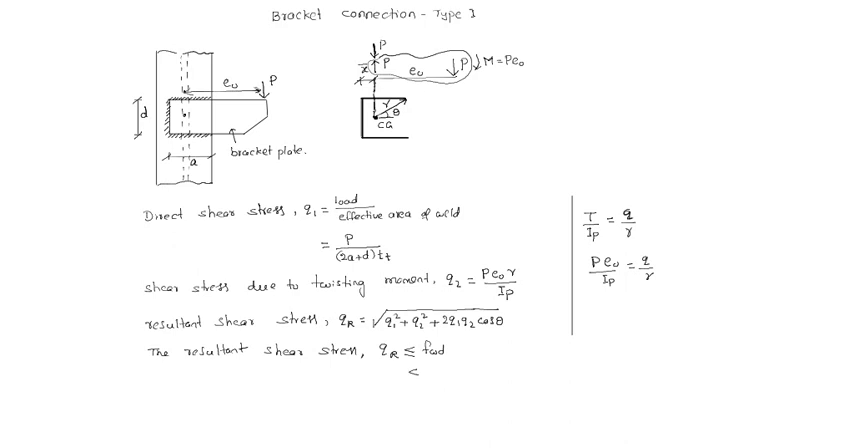
- Complete the weld condition with '≤ fu / (√3 γmw)' on the line below
text(≤)
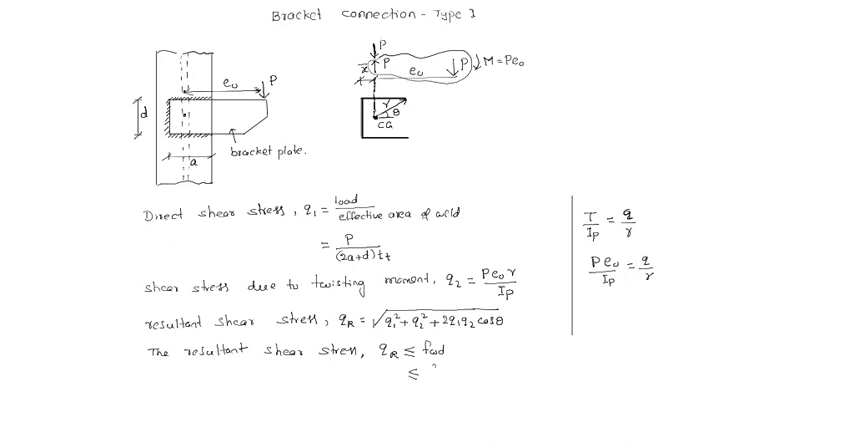
text(fu/√3 γm)
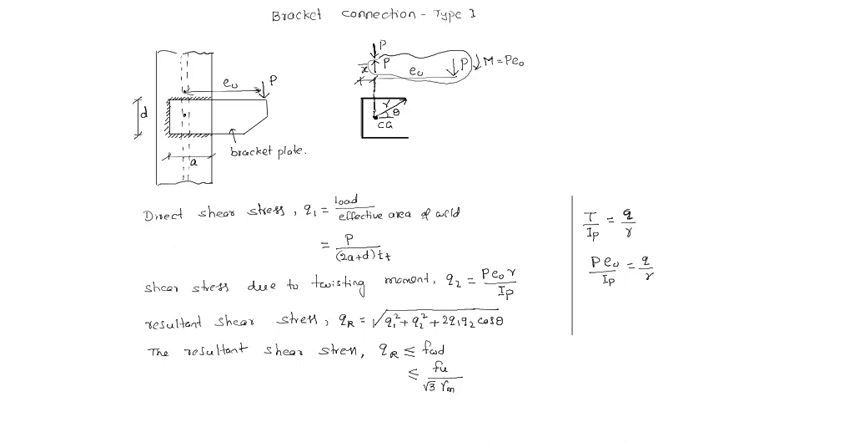
text(o)
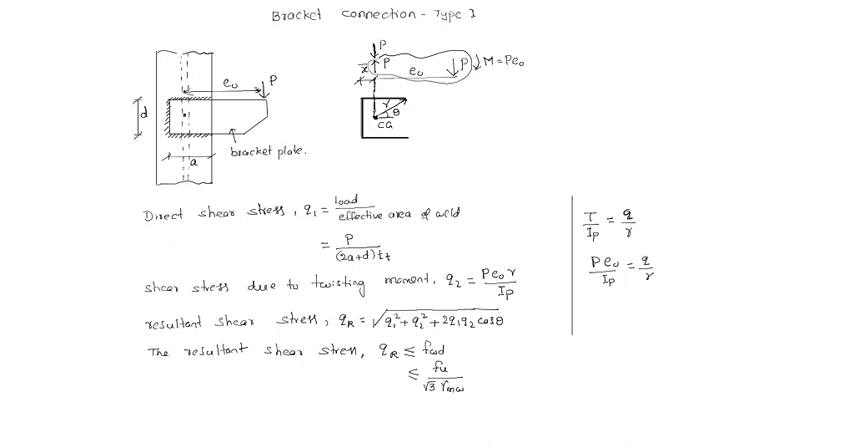